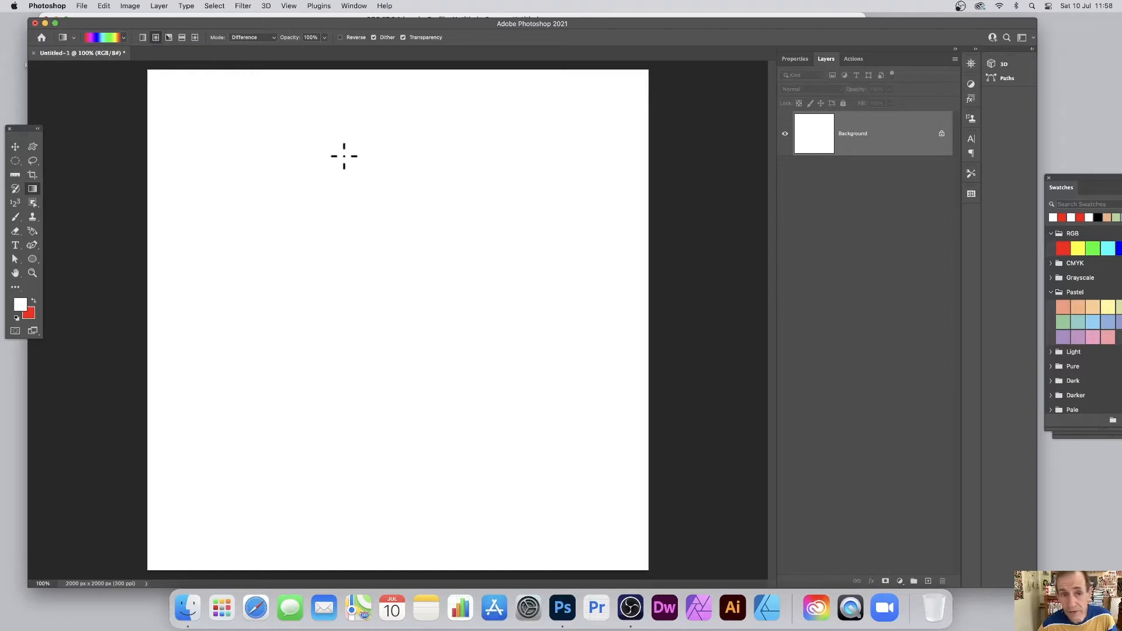
Step: Drag a Difference-mode gradient across the white canvas to create a multicolour swirl
drag(344, 156, 292, 422)
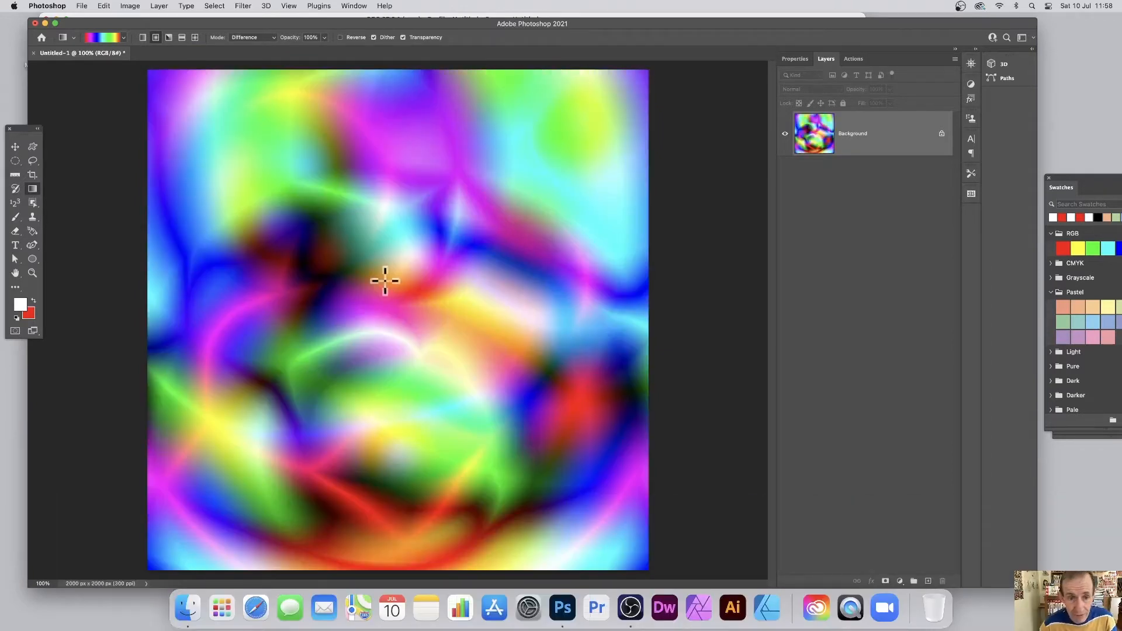
mouse_move(306, 196)
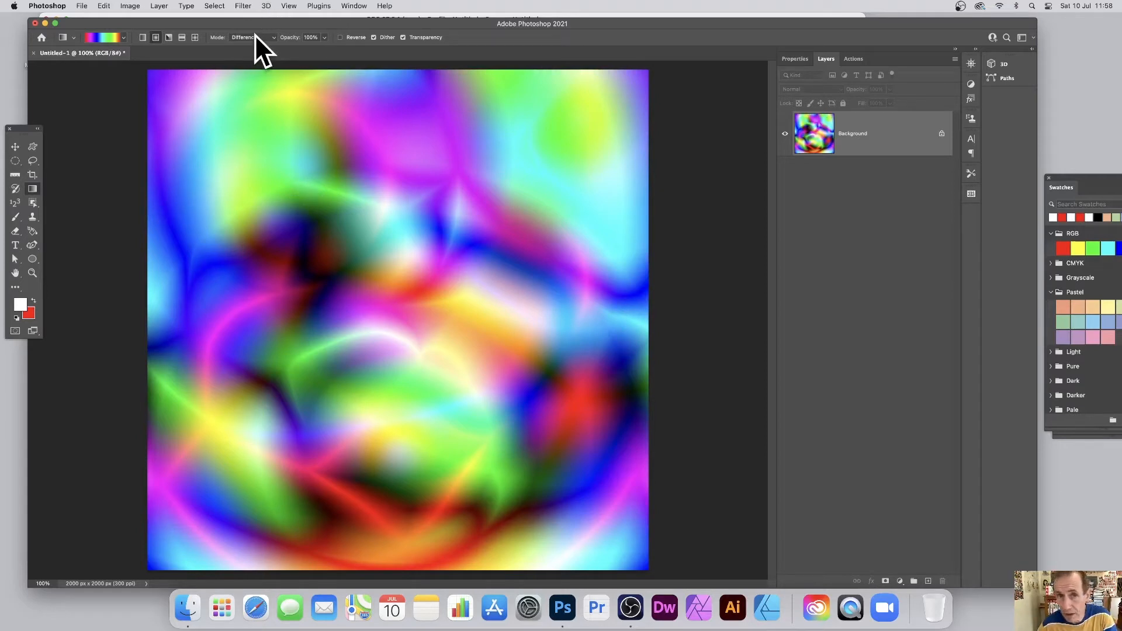
Step: Convert the gradient layer to a smart object and bring up Filter > Pixelate
click(158, 6)
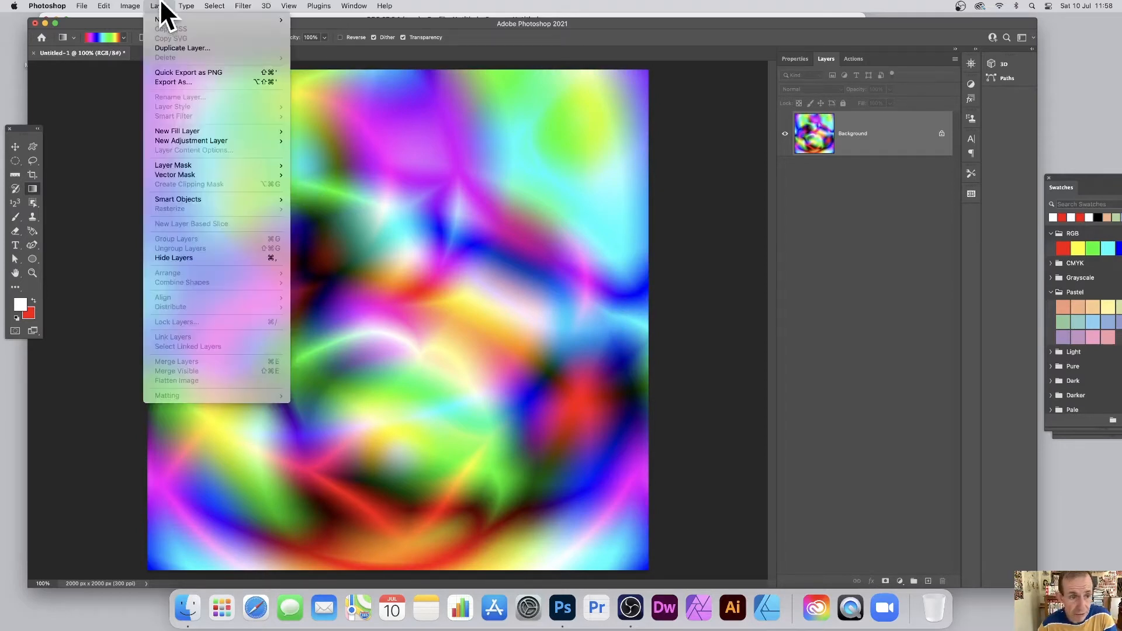
mouse_move(177, 198)
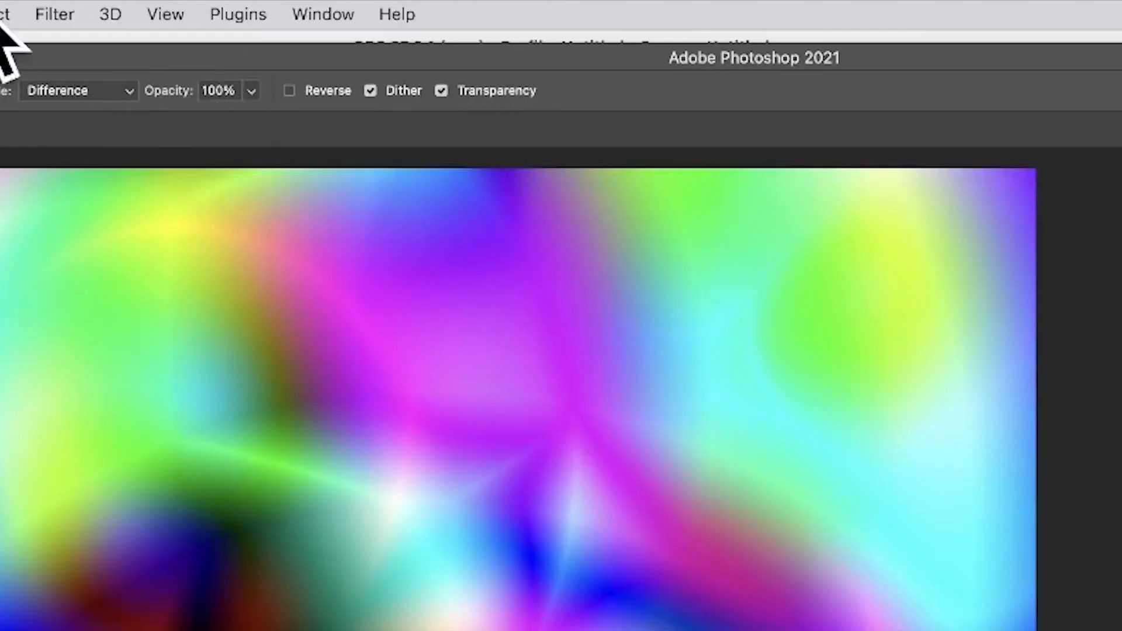
click(54, 13)
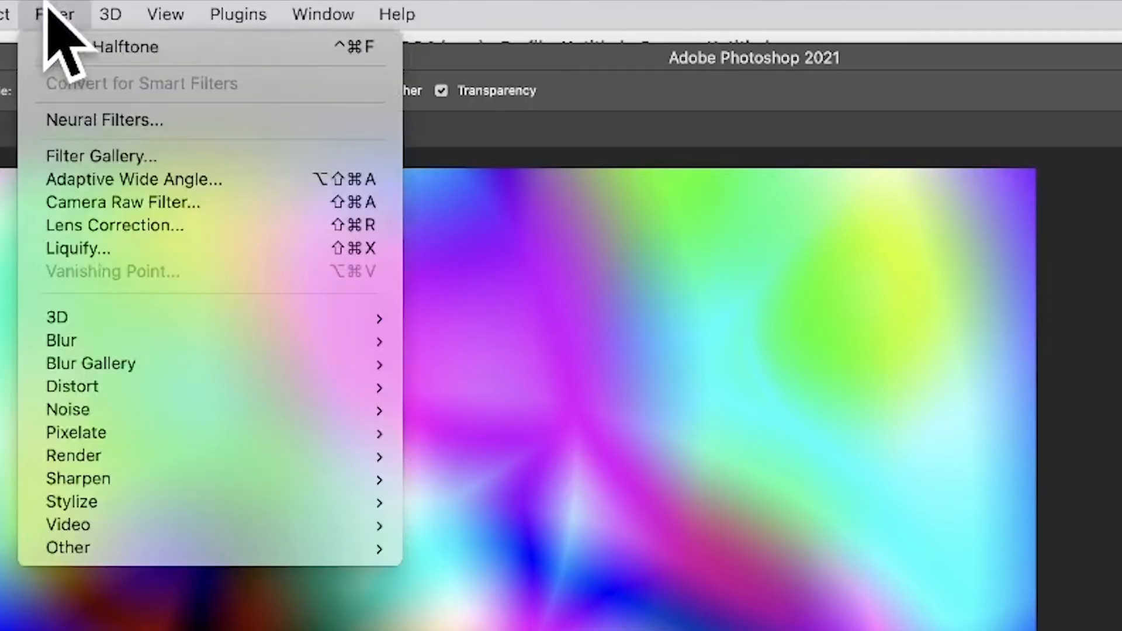
mouse_move(76, 432)
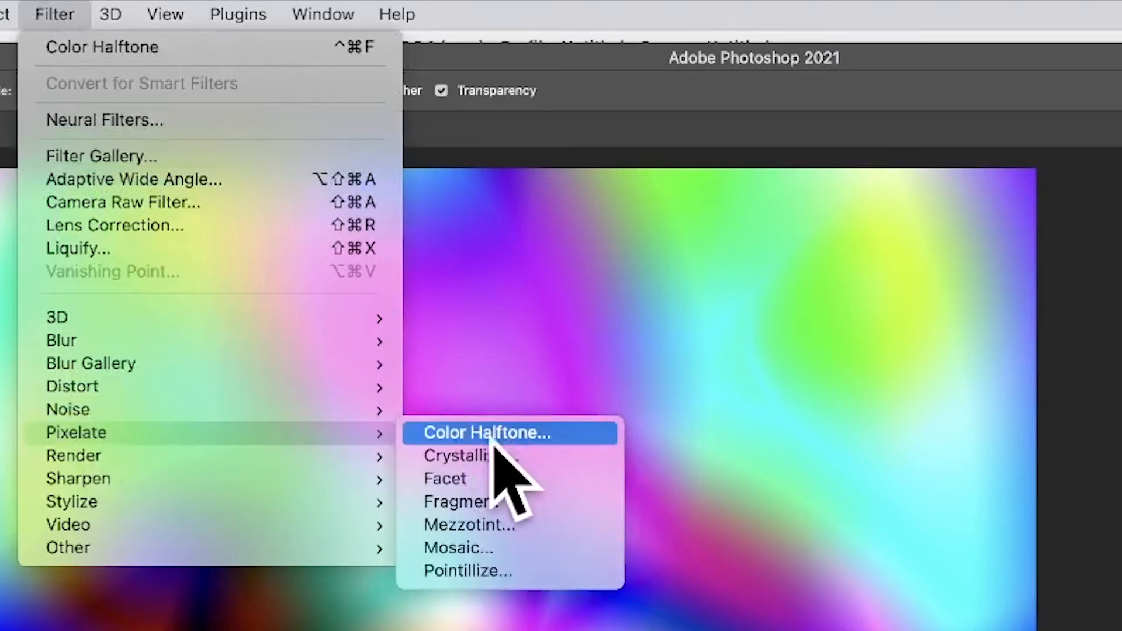
Step: Apply Color Halftone with a 127-pixel maximum radius
click(487, 433)
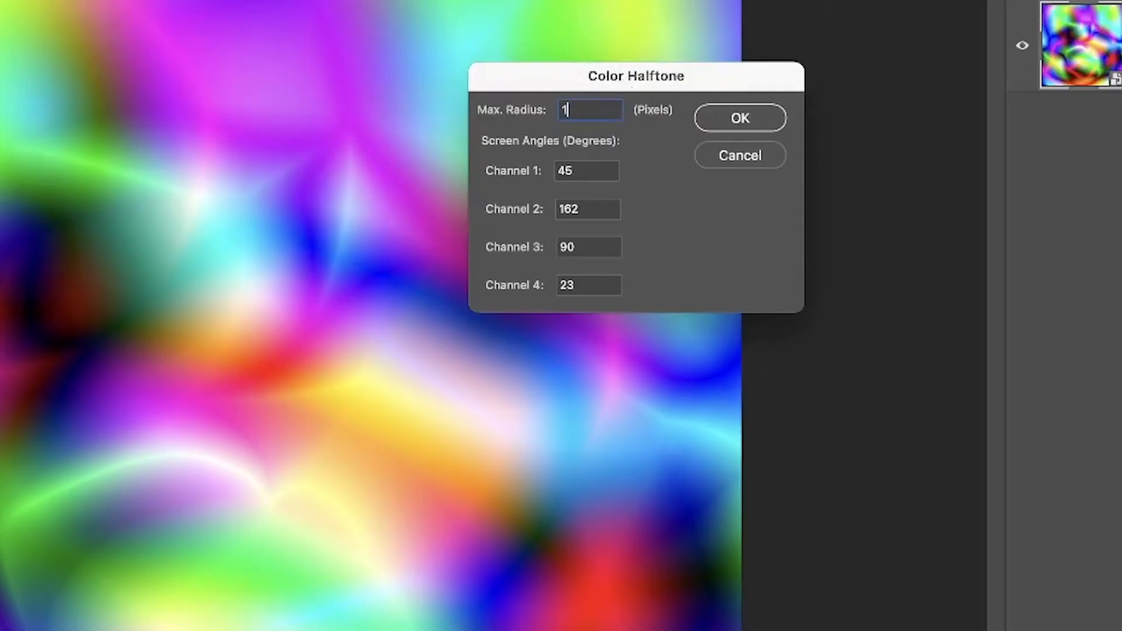
text(127)
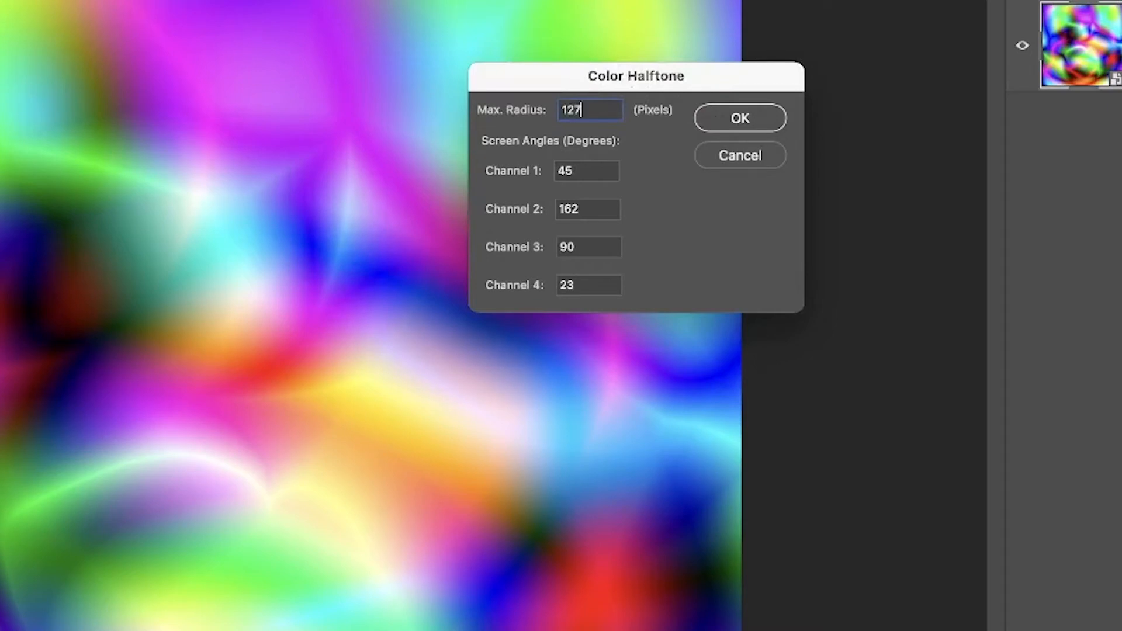
key(Tab)
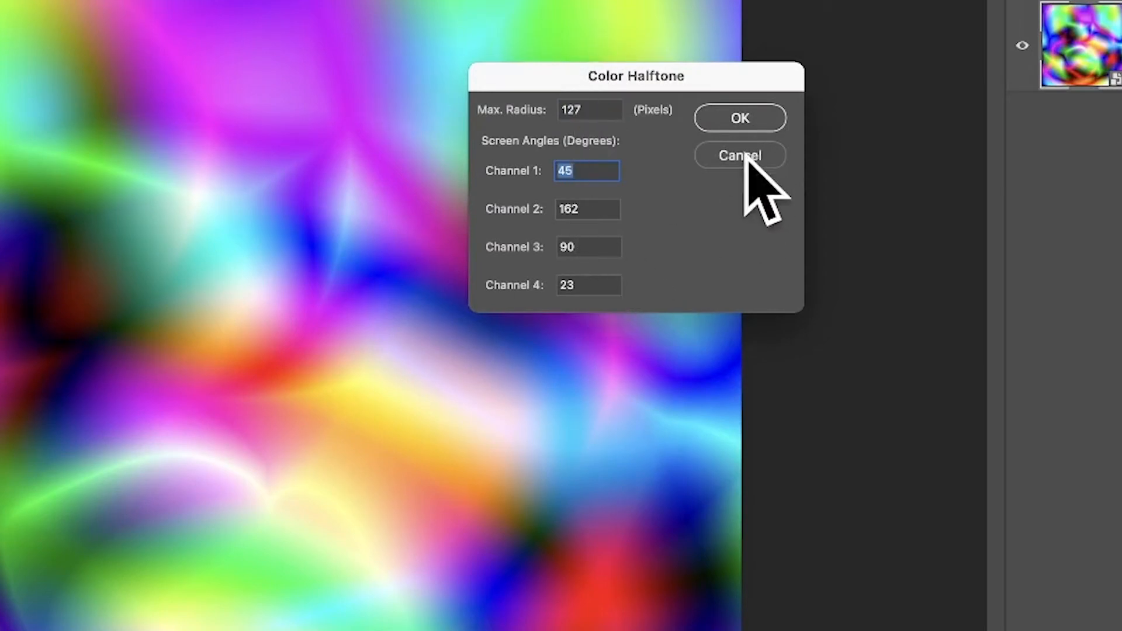
click(740, 117)
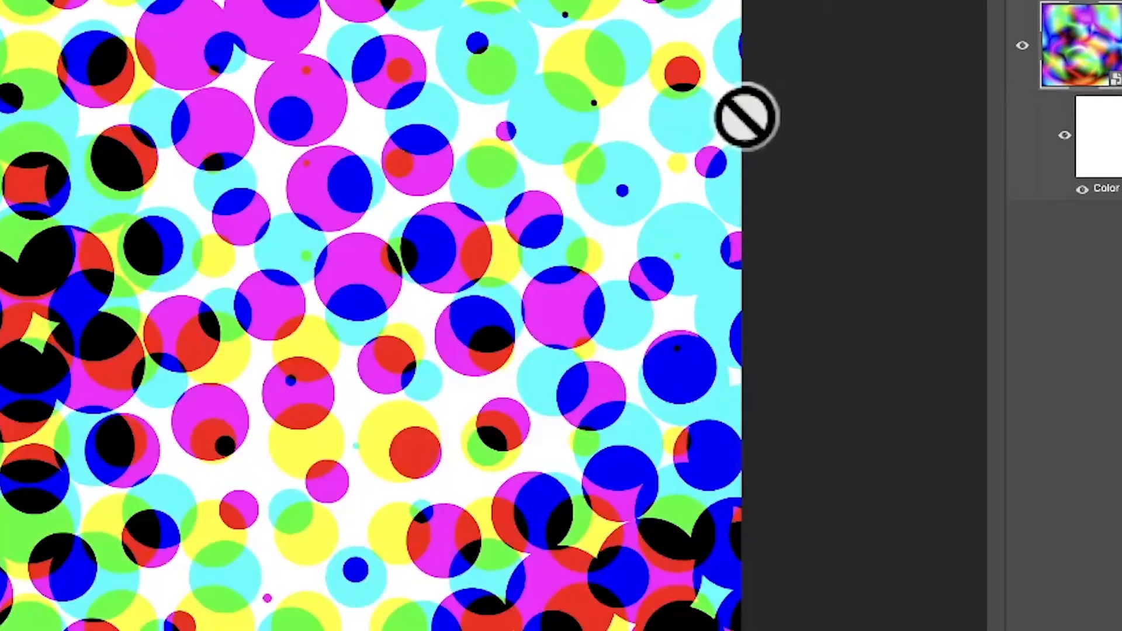
mouse_move(519, 61)
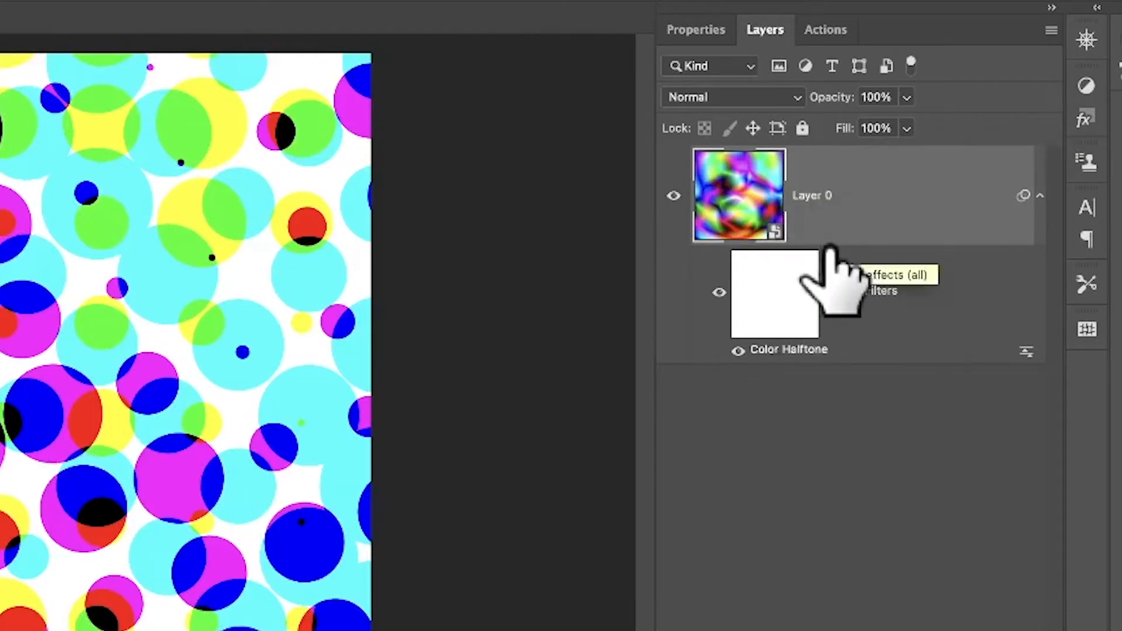
mouse_move(1066, 301)
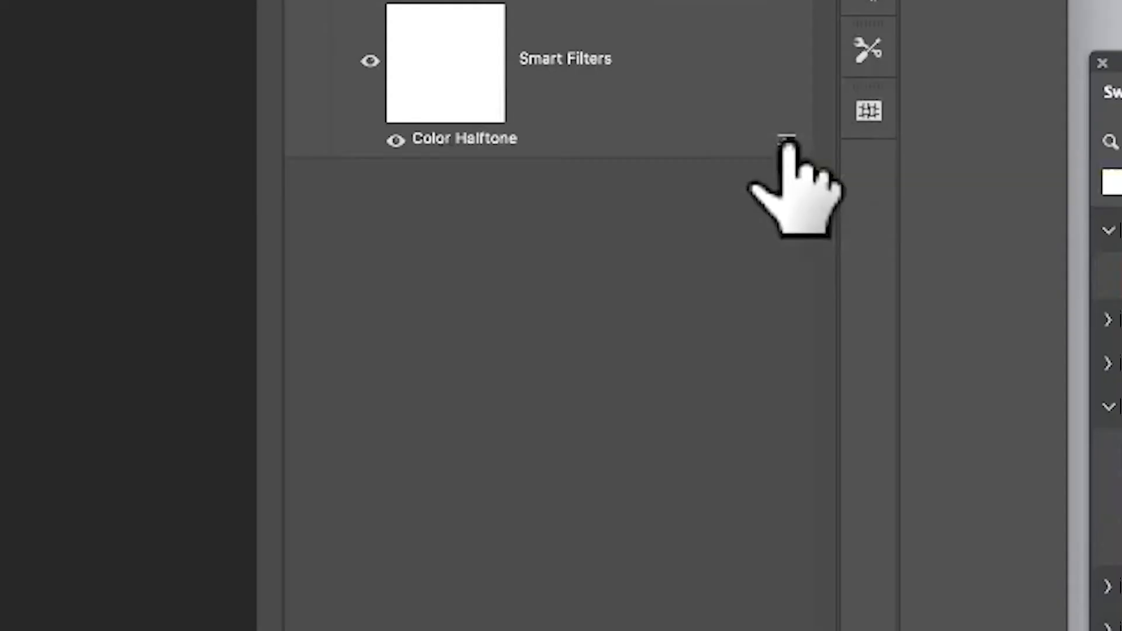
Step: Set the halftone smart filter's blending mode to Difference
double_click(785, 138)
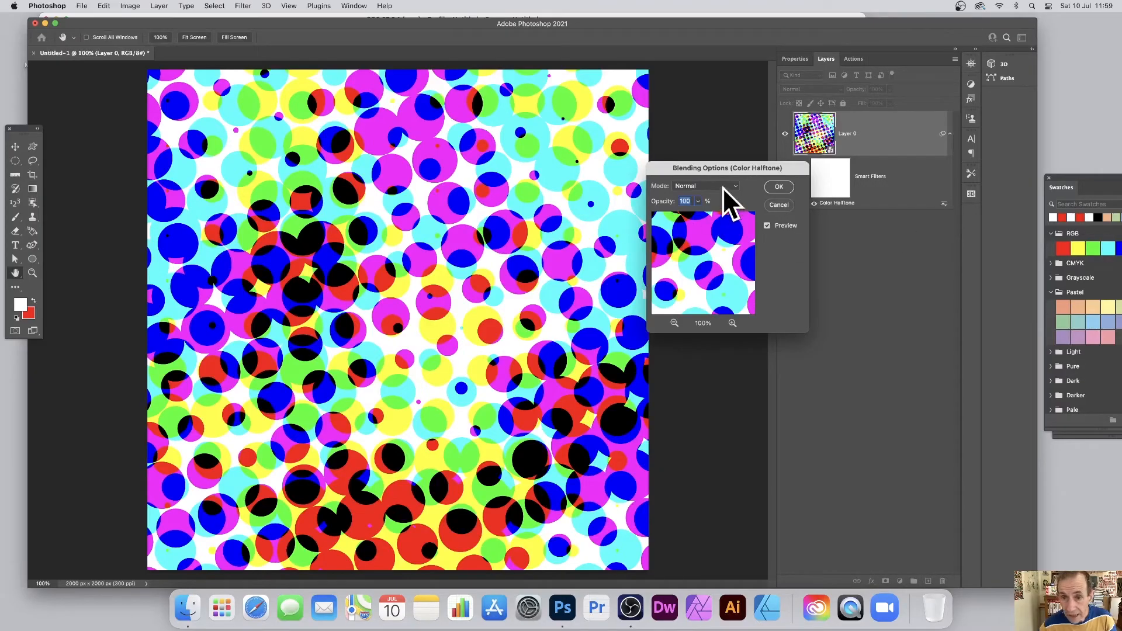
click(704, 185)
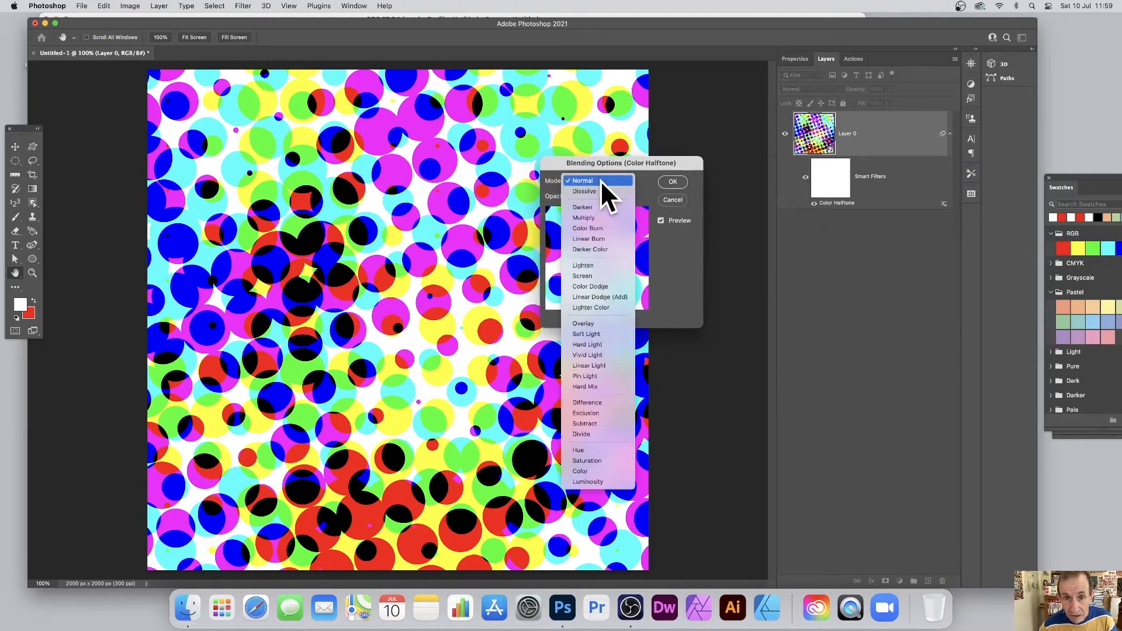
mouse_move(597, 402)
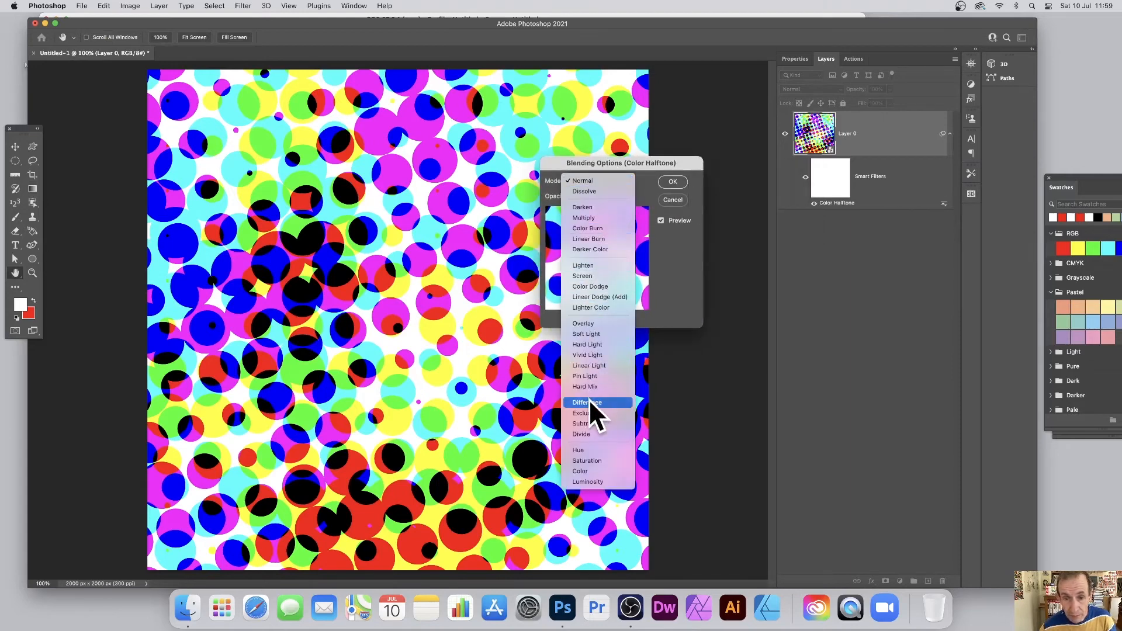
click(587, 402)
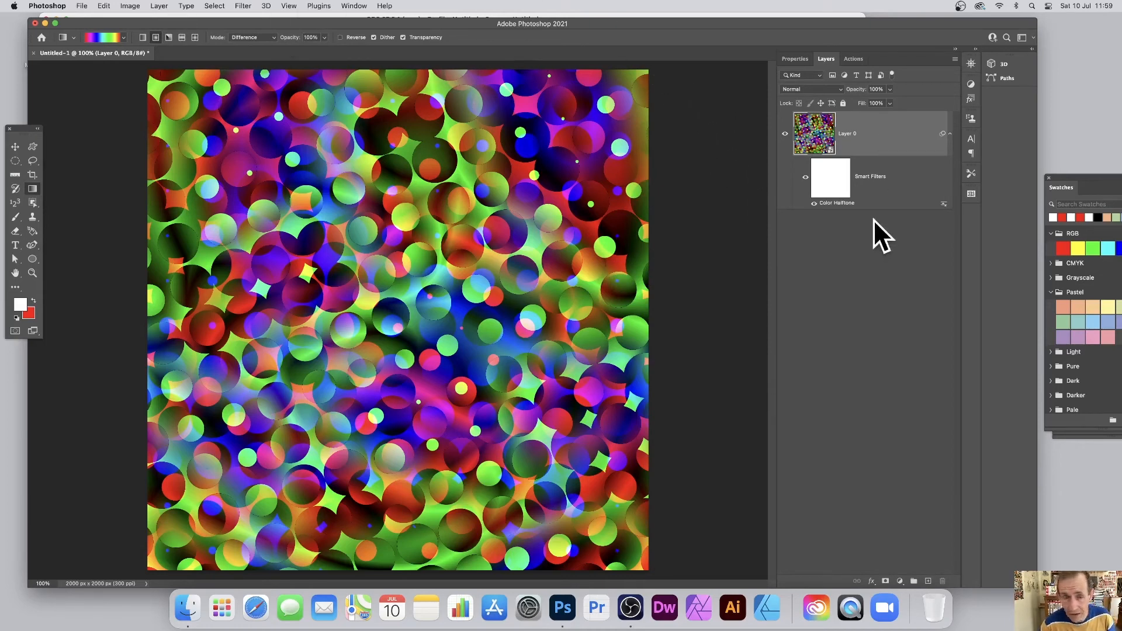
Step: Flatten the image into one background layer and bring up the Oil Paint settings
click(159, 6)
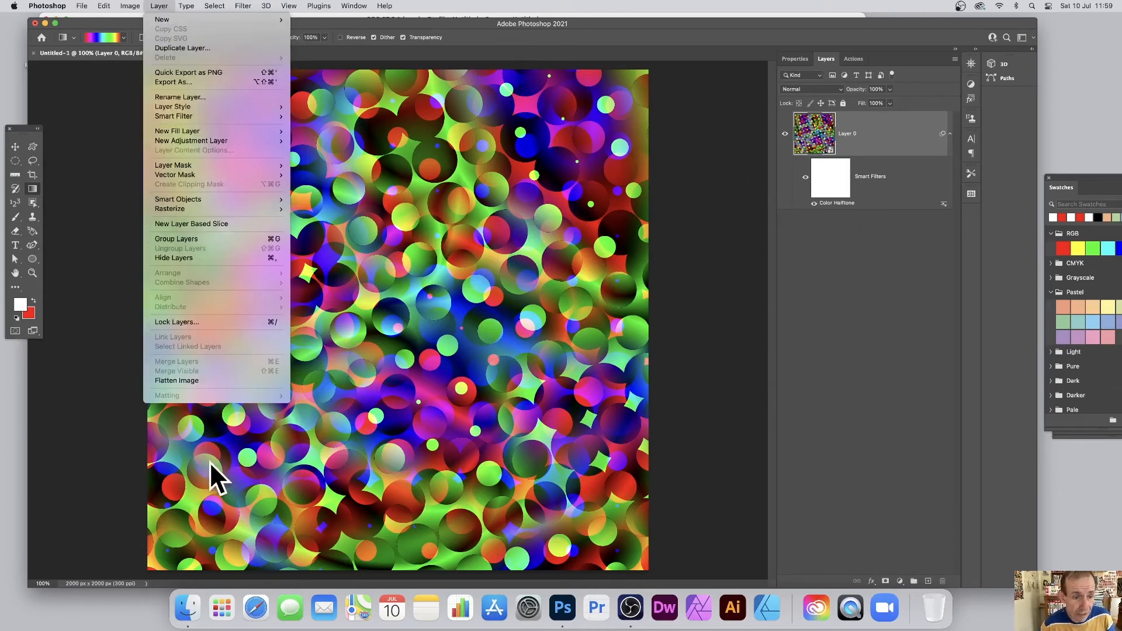
click(176, 380)
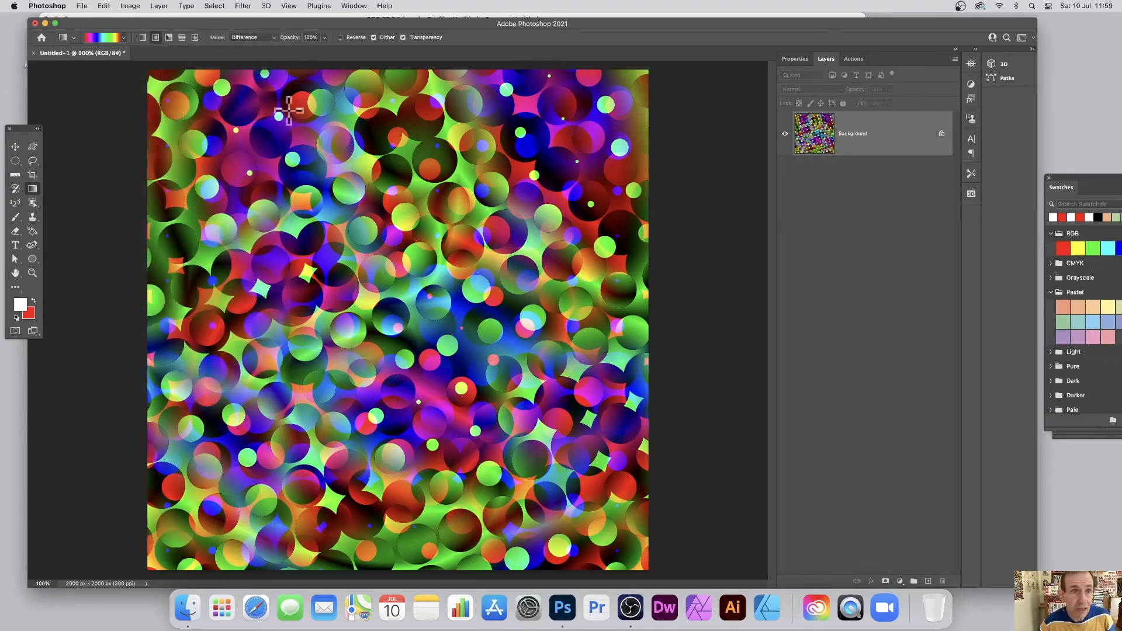
click(242, 6)
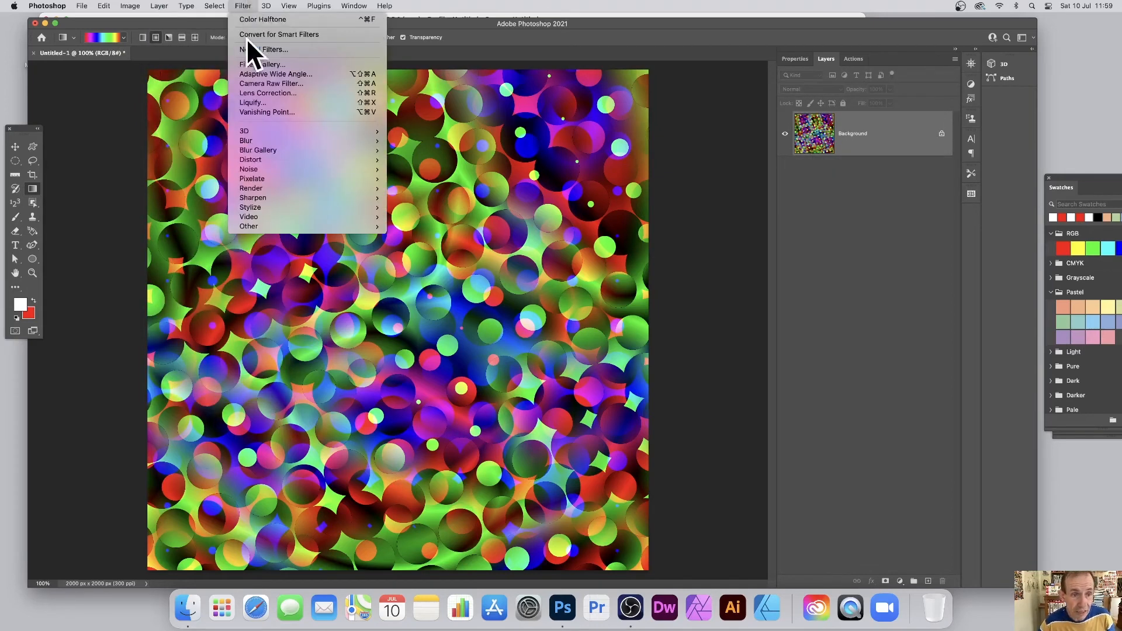
mouse_move(250, 207)
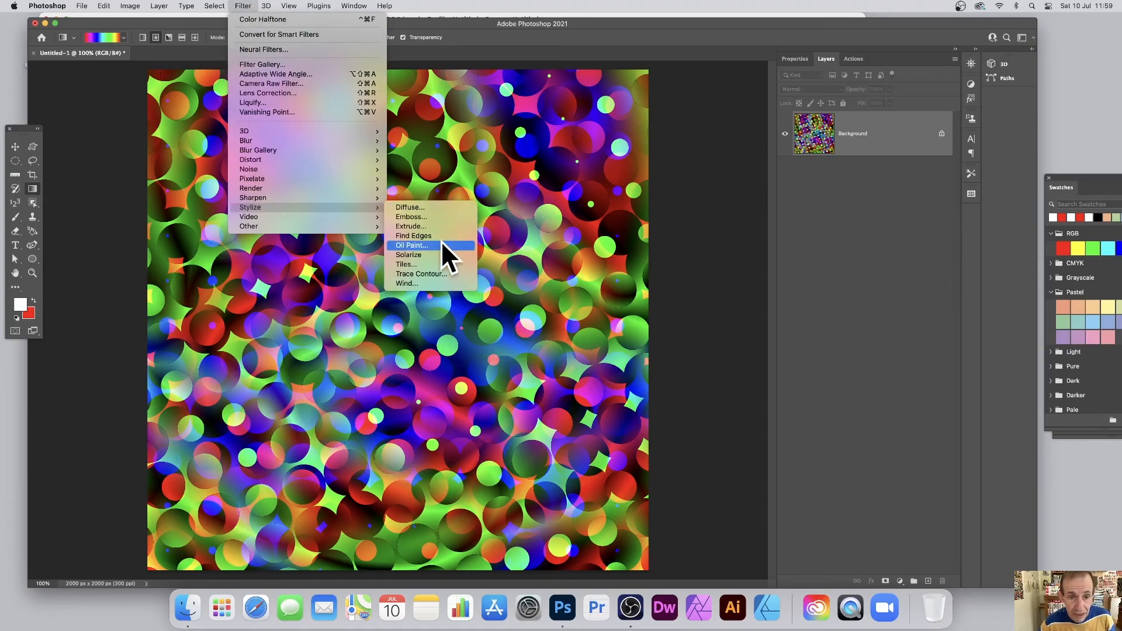
click(411, 244)
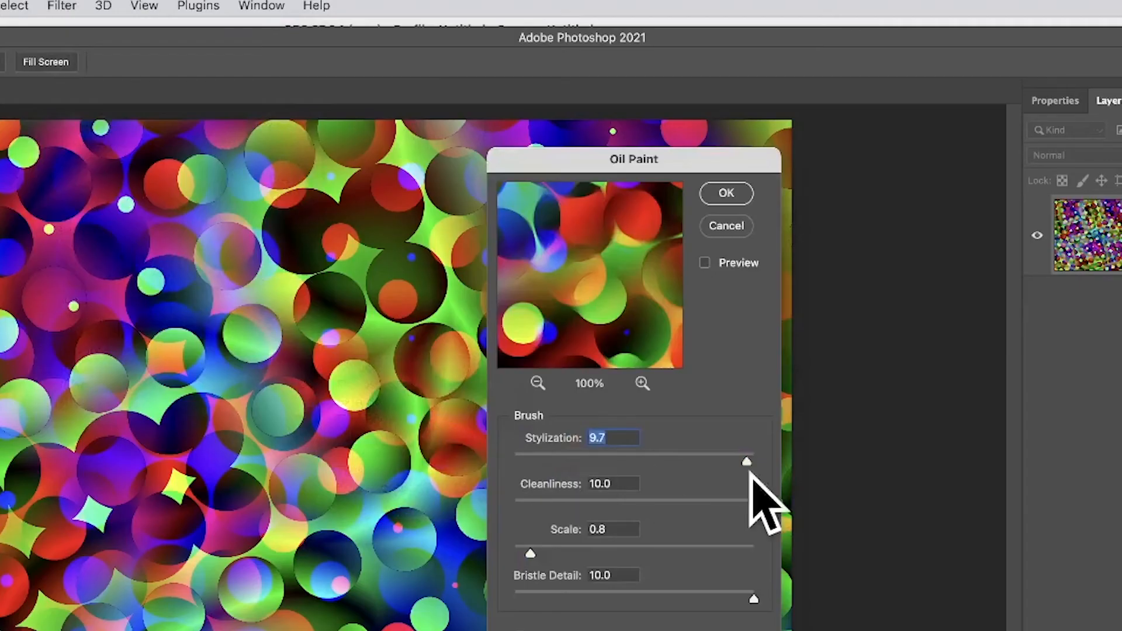